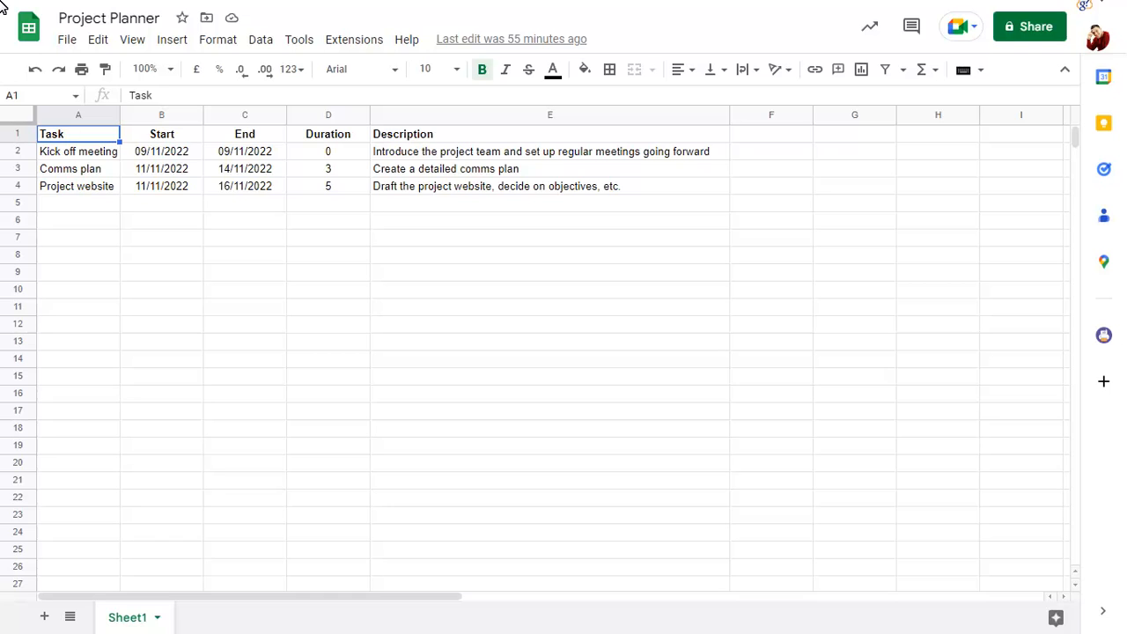
- Start a timeline from the task table, proposing range Sheet1!A1:E4
click(172, 38)
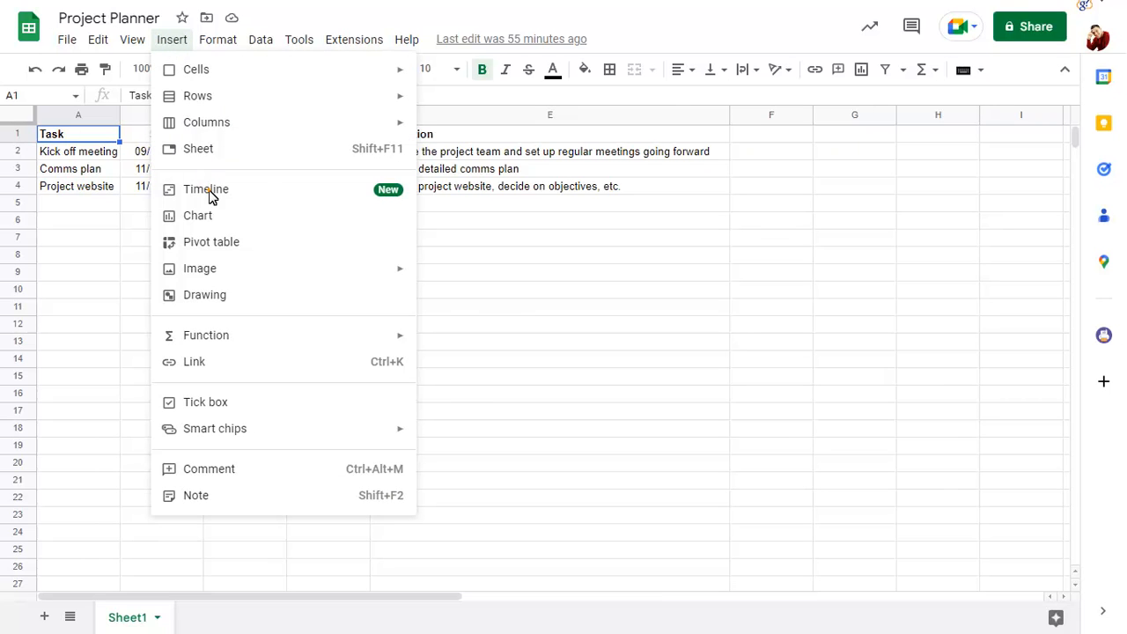
click(205, 188)
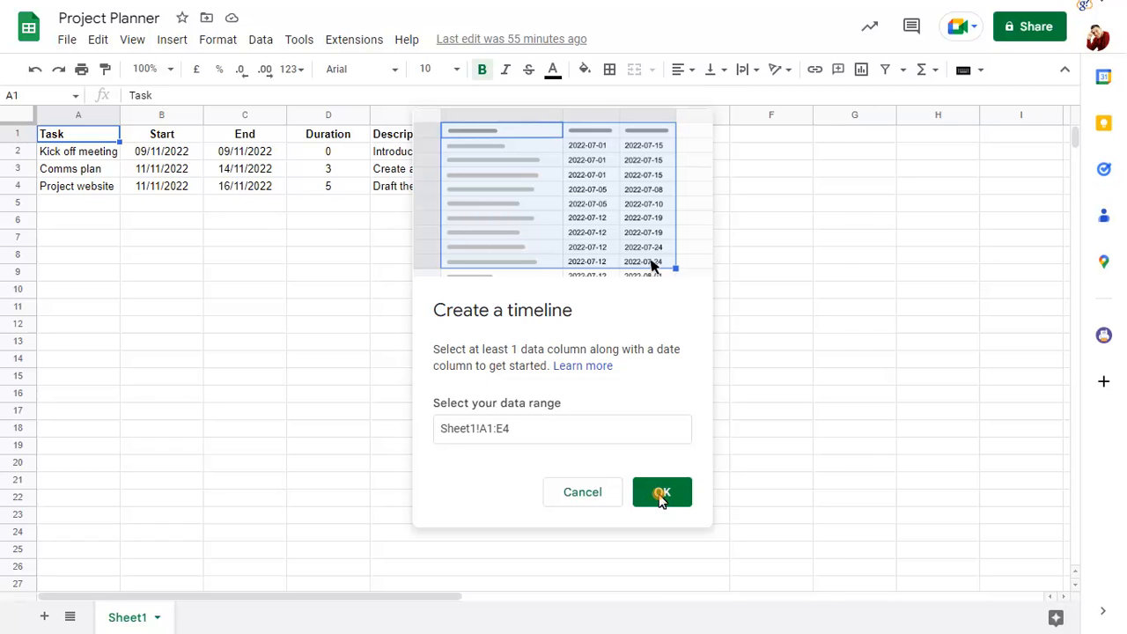
- Create Timeline 1 from A1:E4, check the Comms plan data row, and return
click(661, 492)
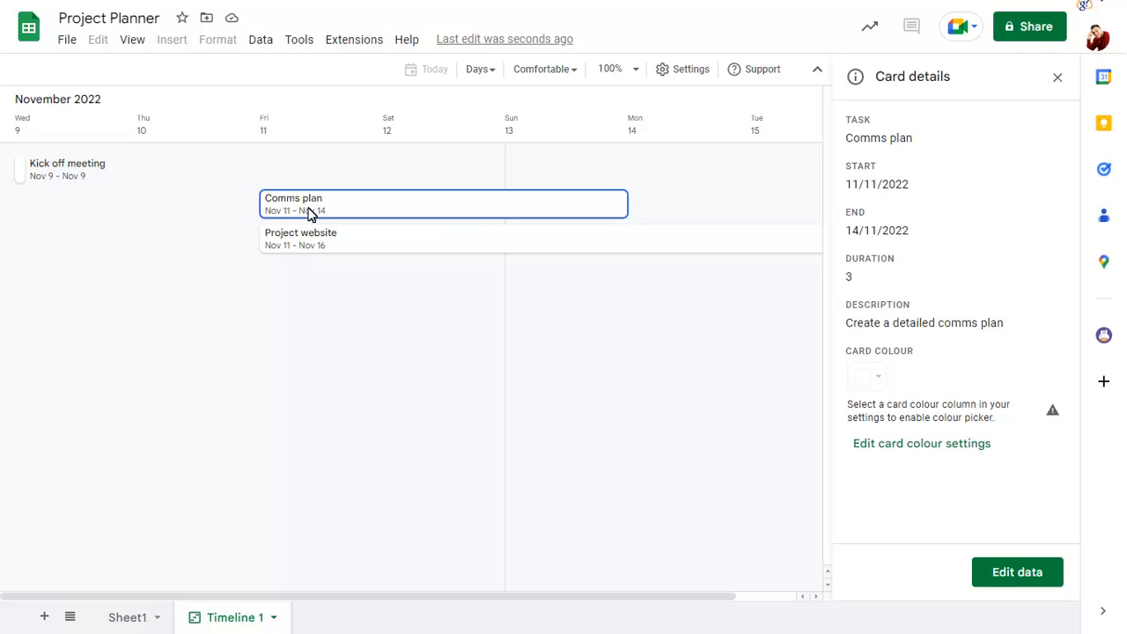
mouse_move(912, 519)
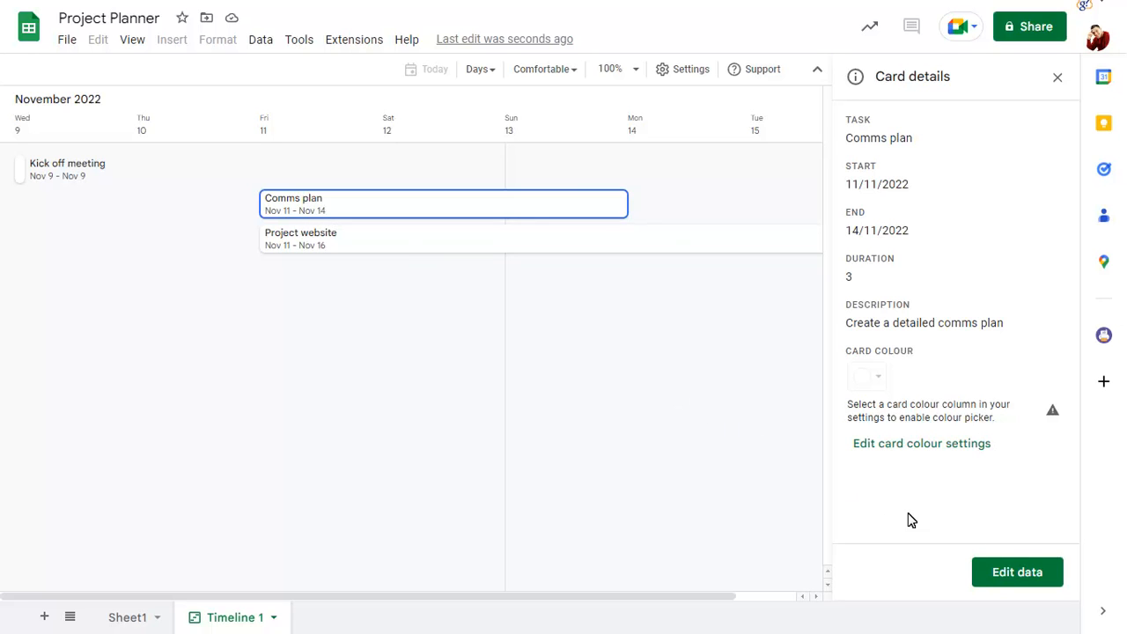
click(126, 617)
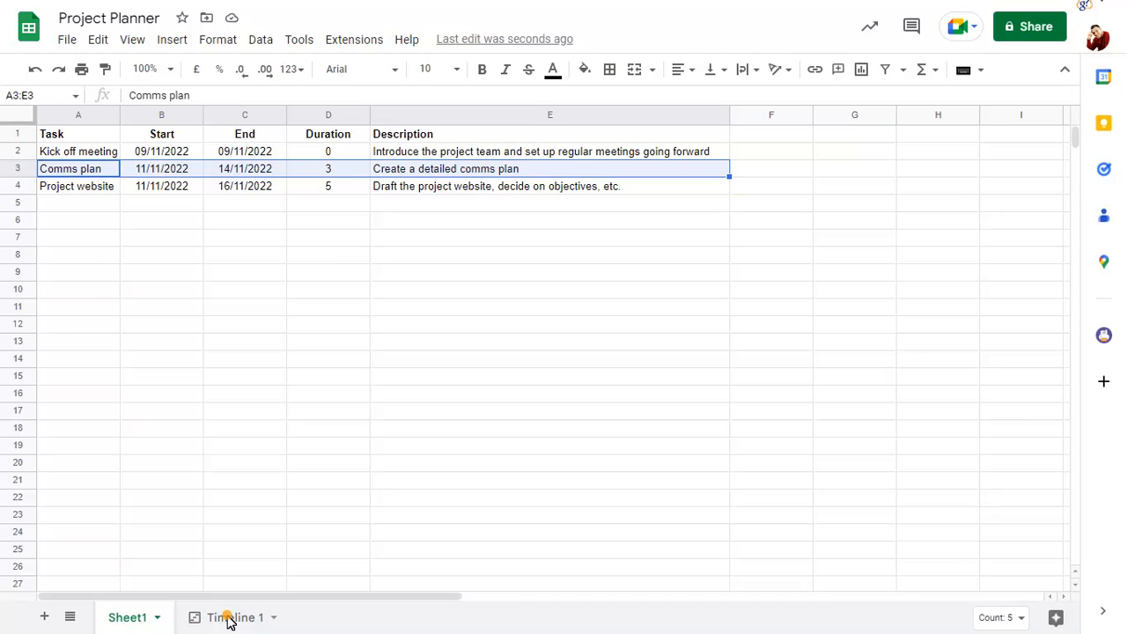
click(234, 616)
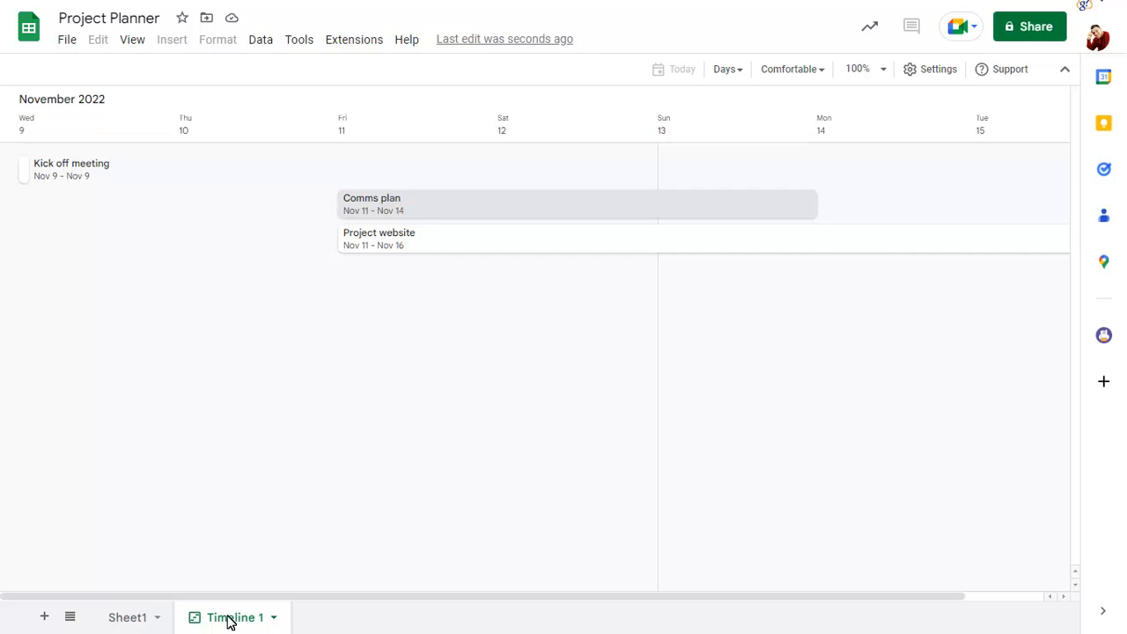
- Try the Months scale, revert to Days, and set card density to Condensed
click(726, 69)
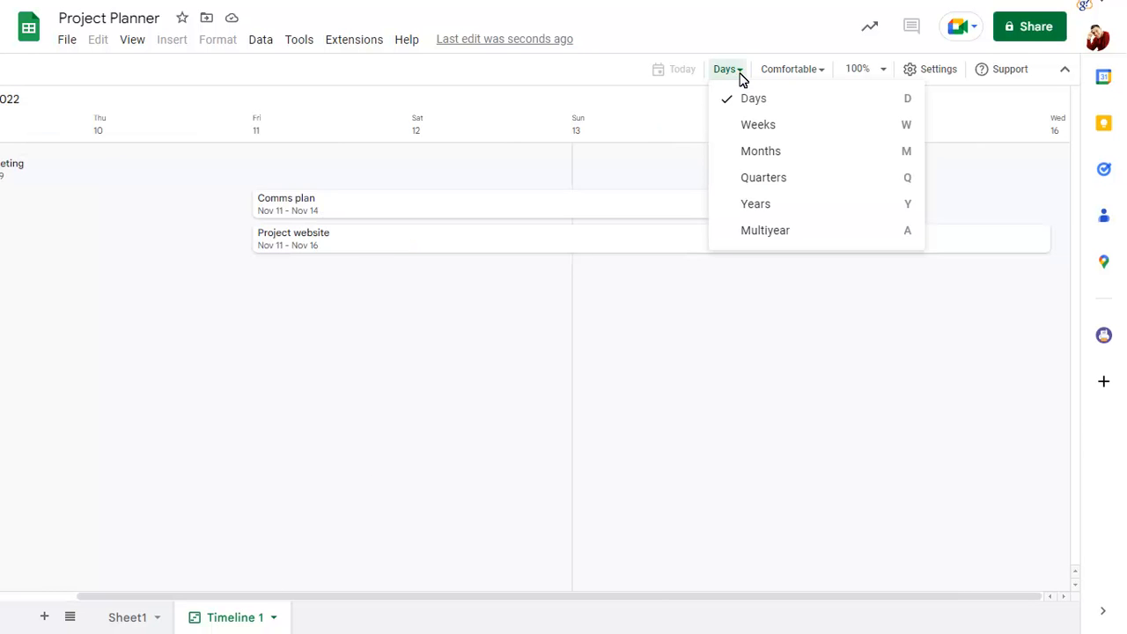
click(760, 150)
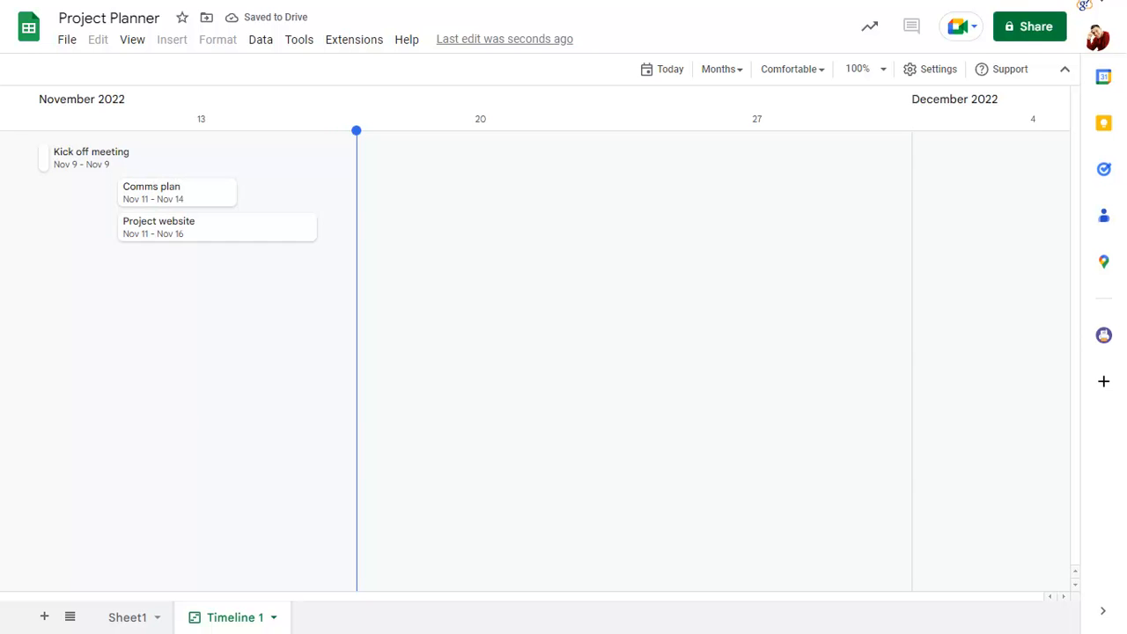
click(721, 69)
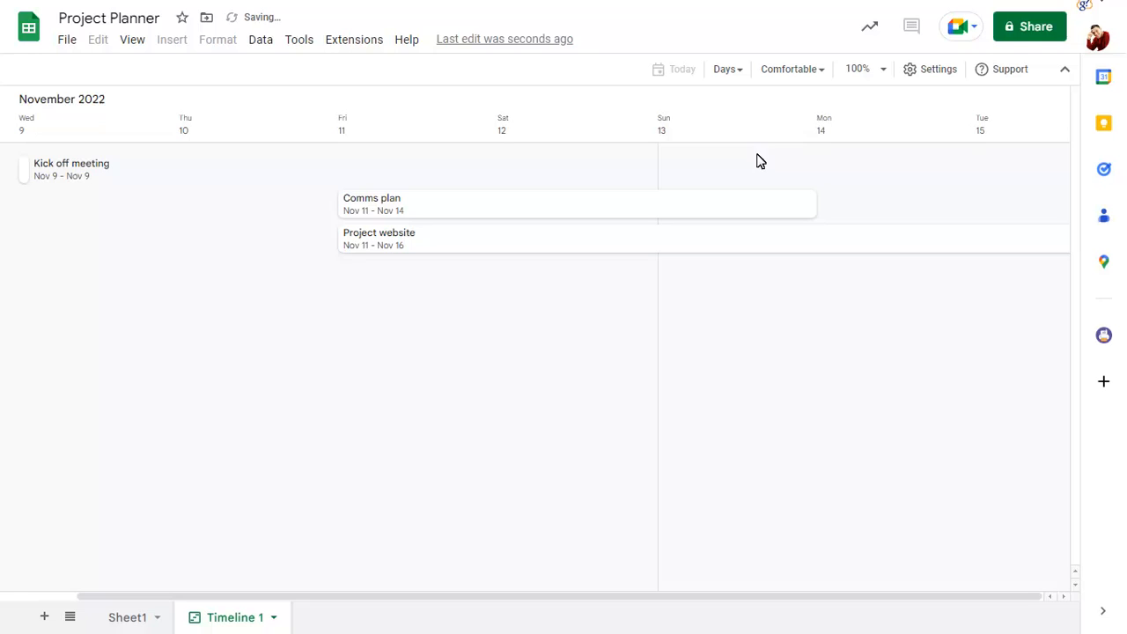
click(790, 69)
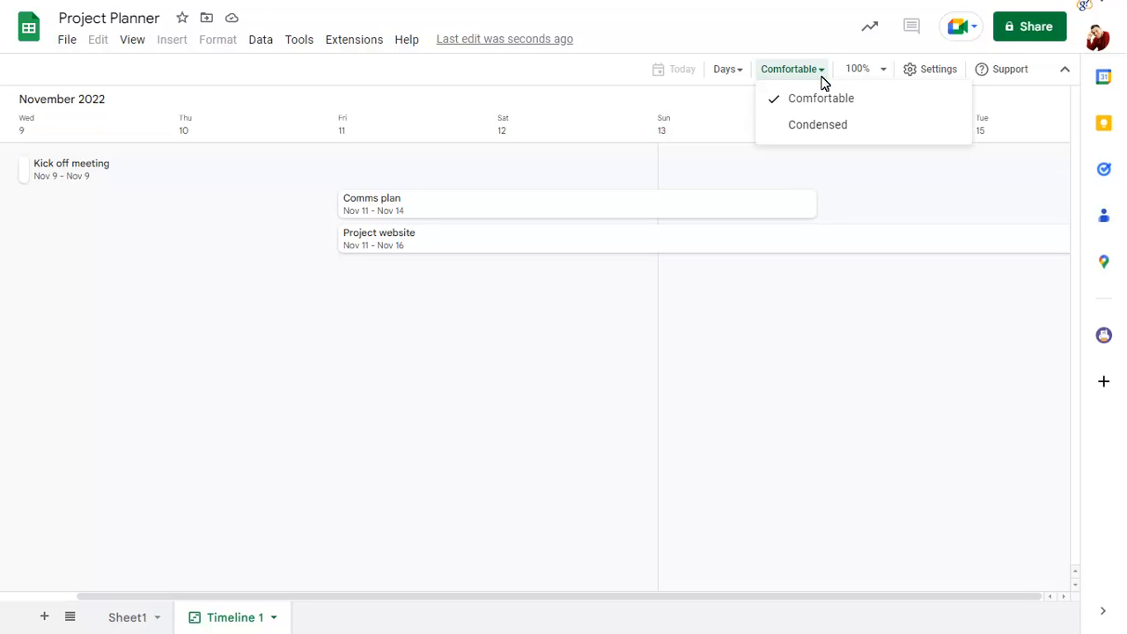
click(817, 124)
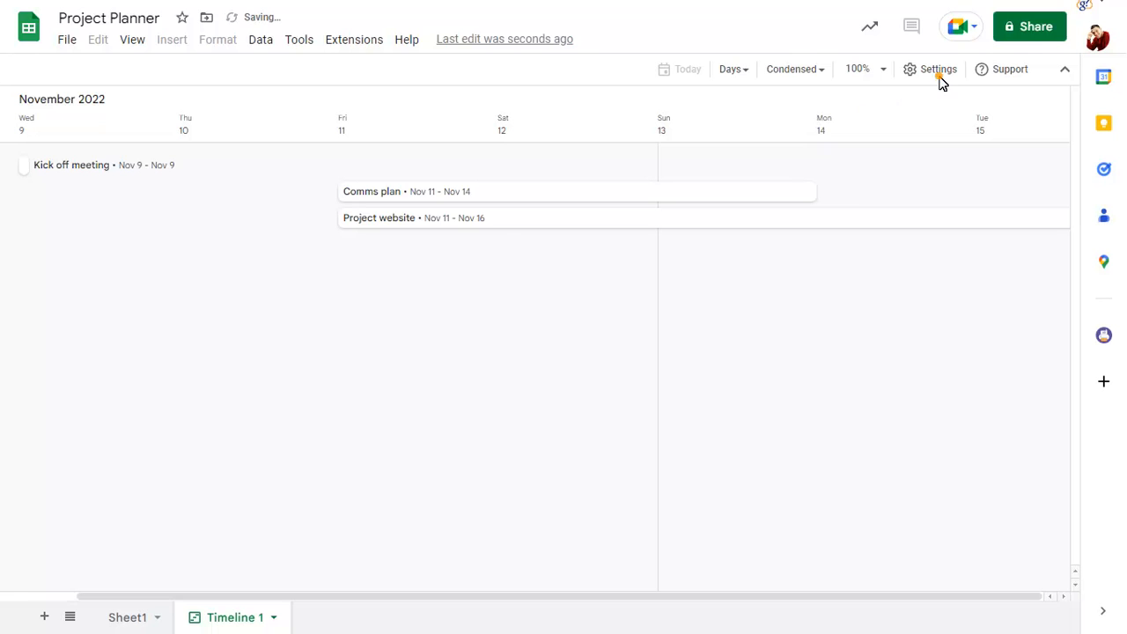
- Set the timeline's Card details column to Description
click(937, 68)
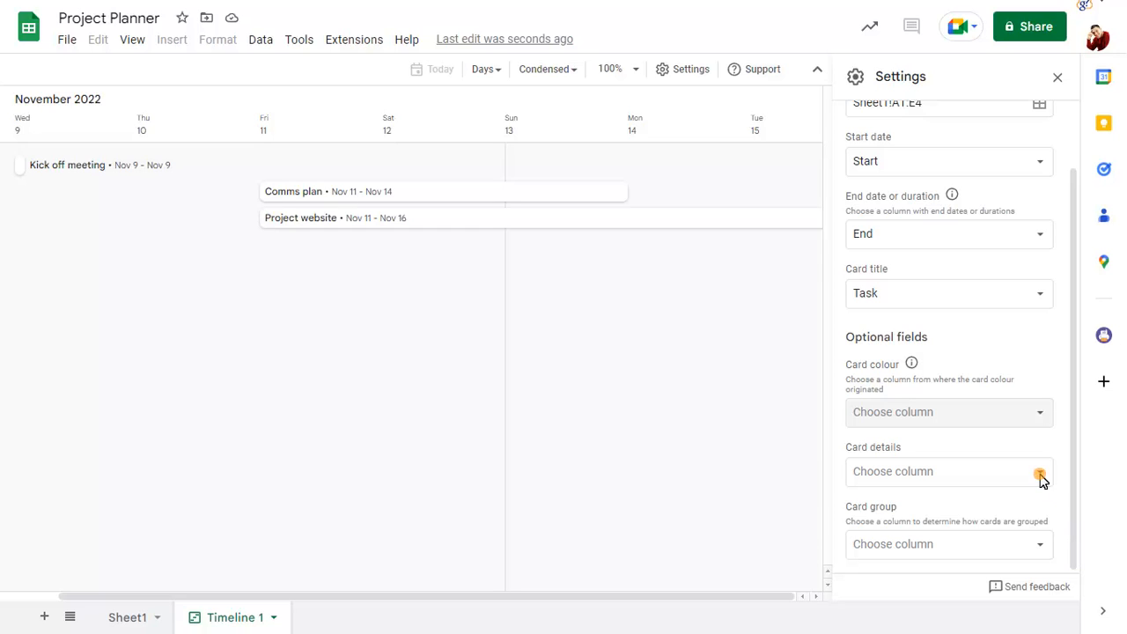
click(948, 472)
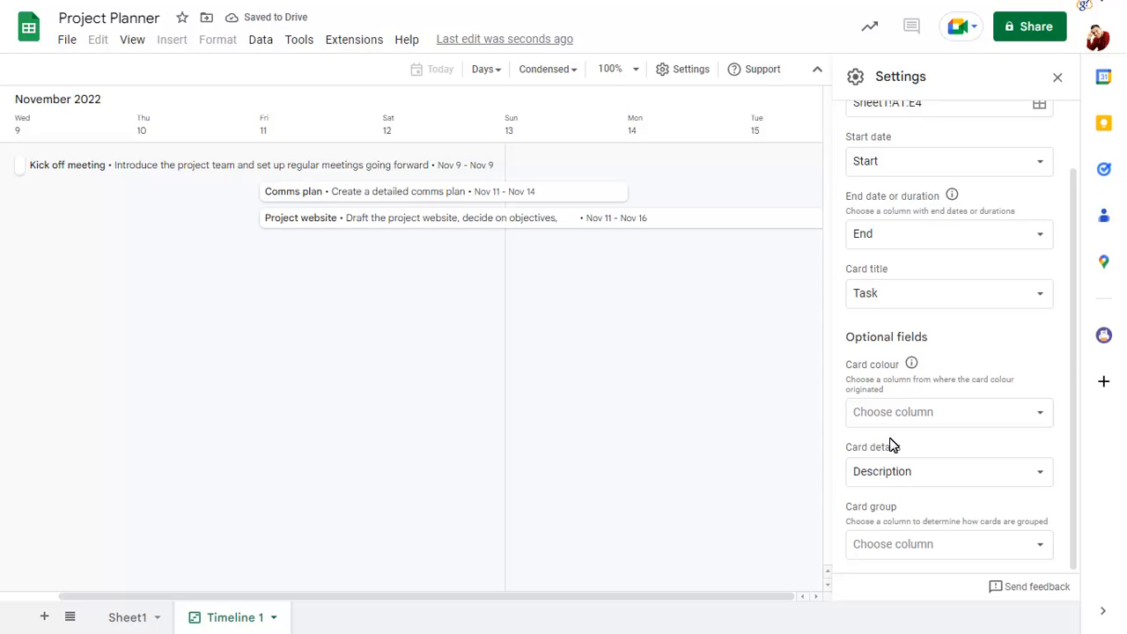
click(127, 617)
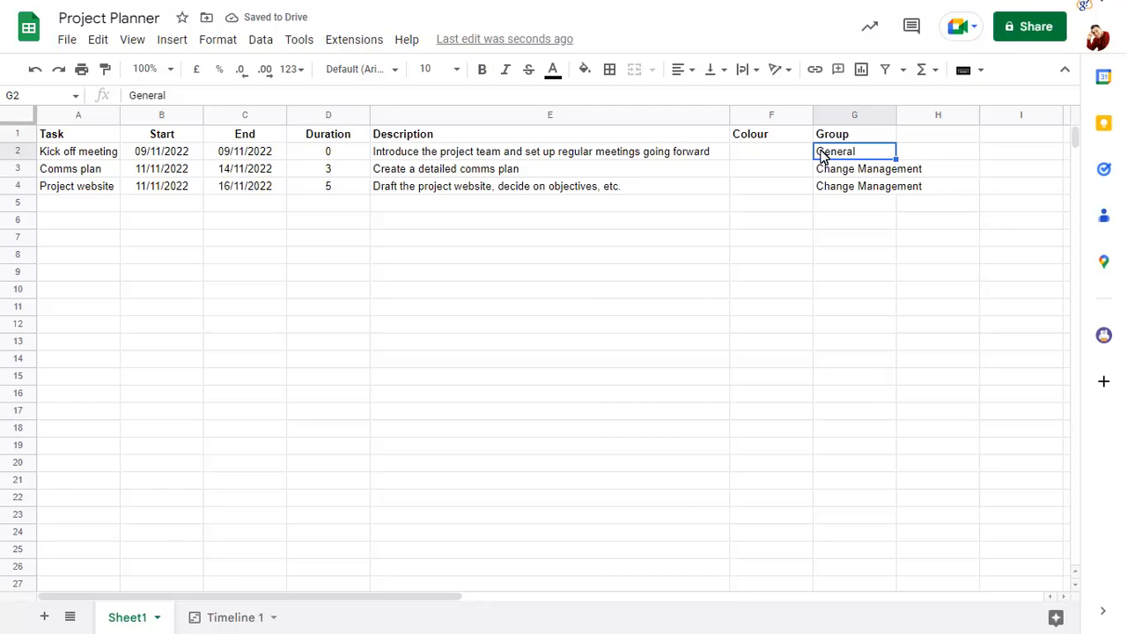
- Widen the timeline data range to Sheet1!A1:G4, including Colour and Group columns
click(234, 617)
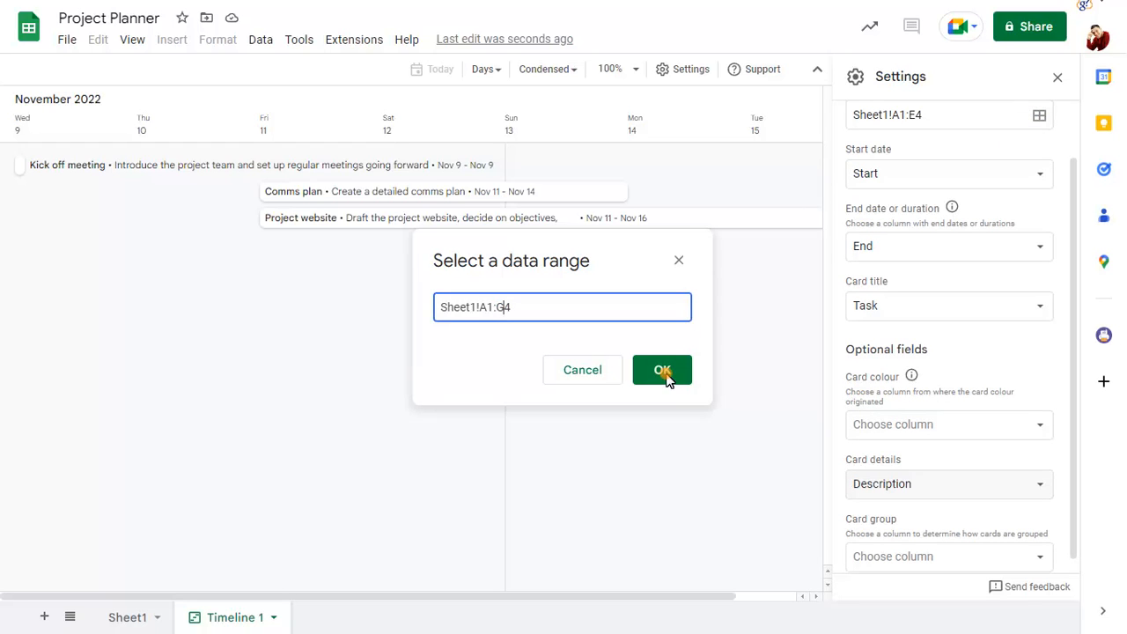
click(662, 369)
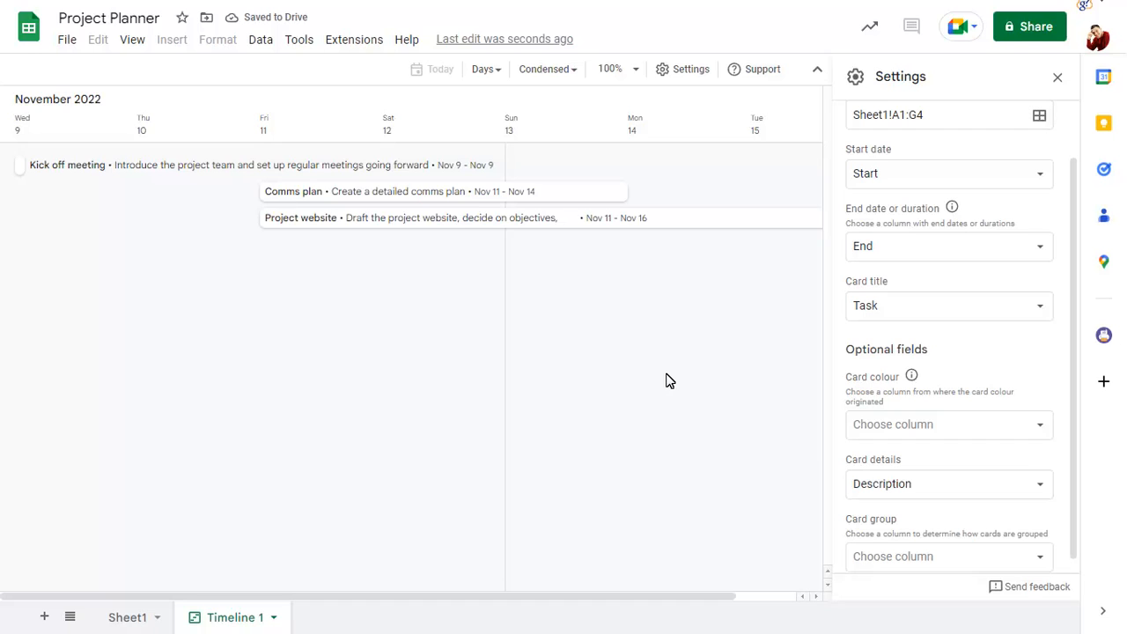
- Set Card colour to the Colour column and Card group to Group
click(948, 304)
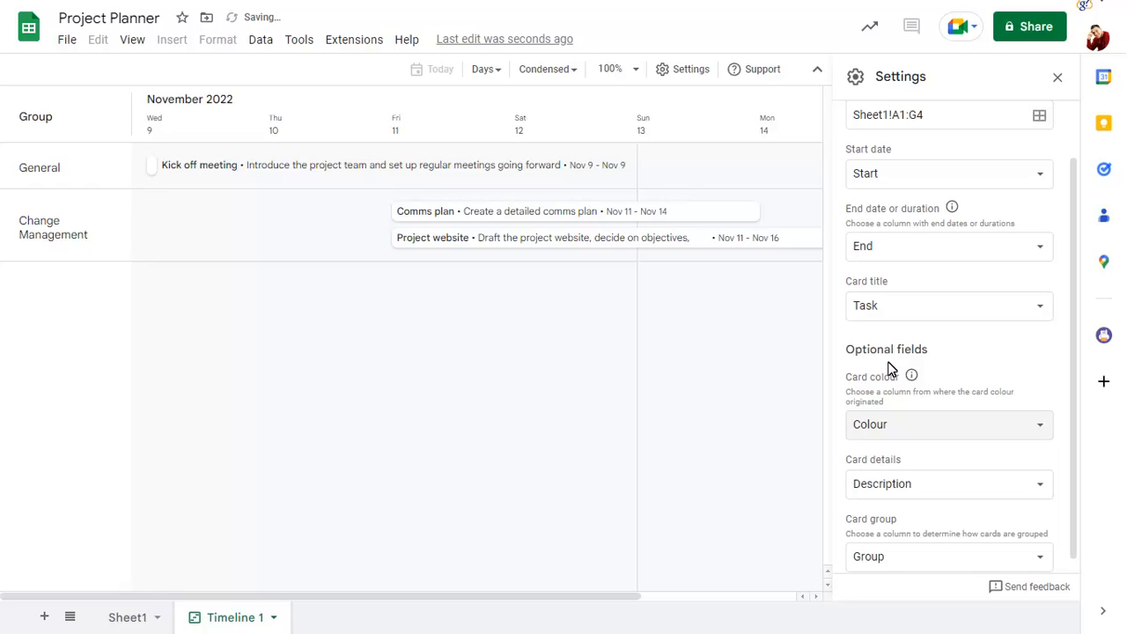
click(575, 211)
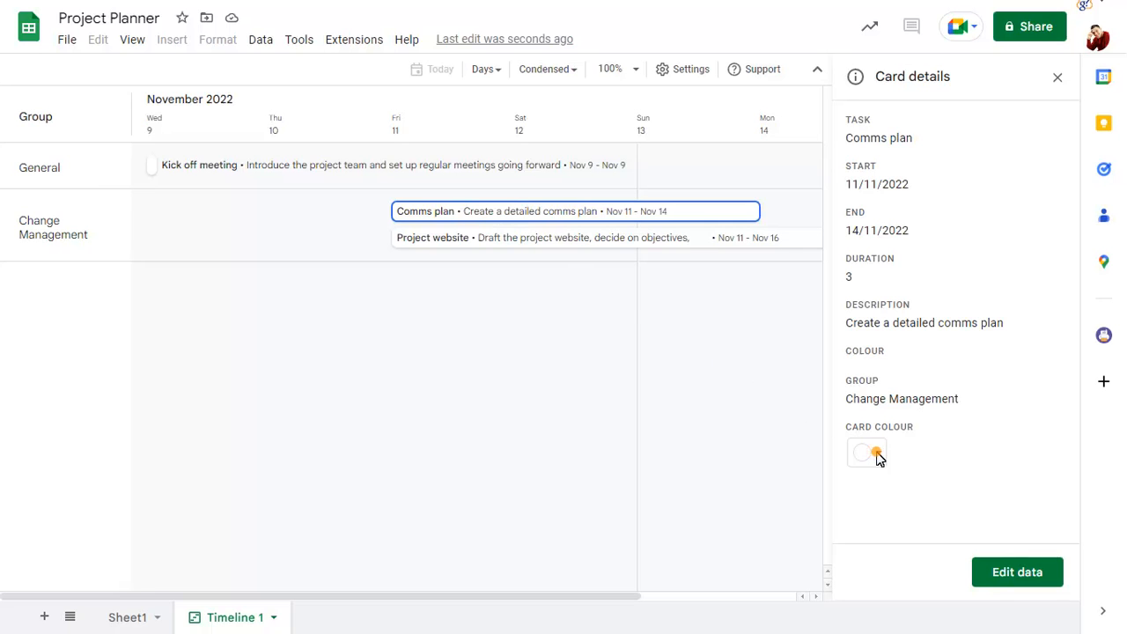
- Make Comms plan yellow and fill Project website's Colour cell F4 light blue
click(866, 451)
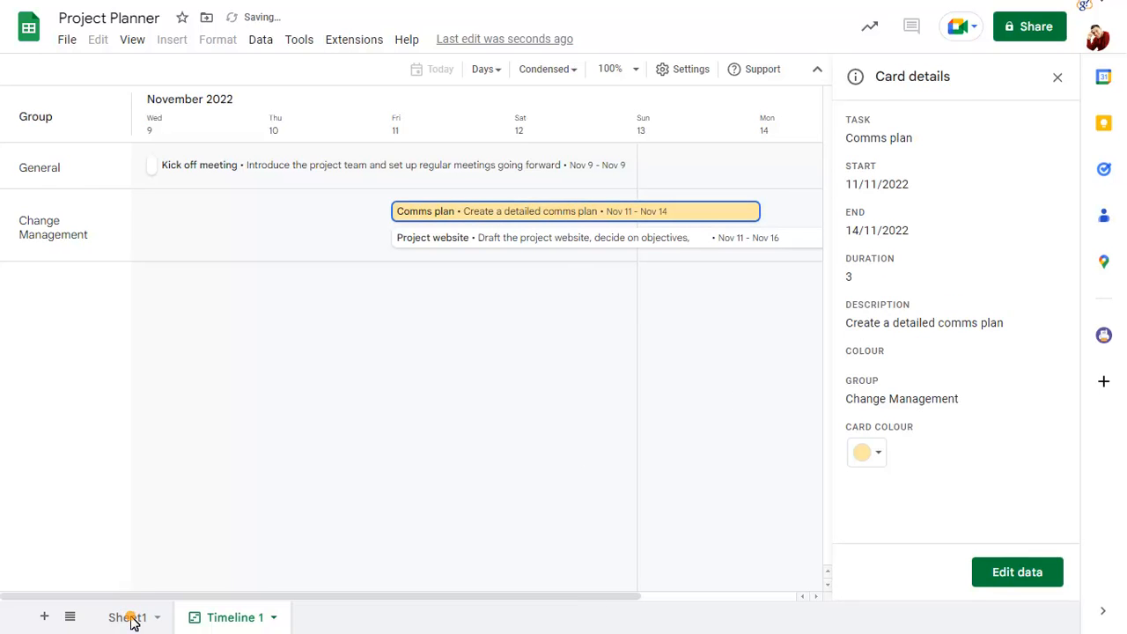
click(128, 617)
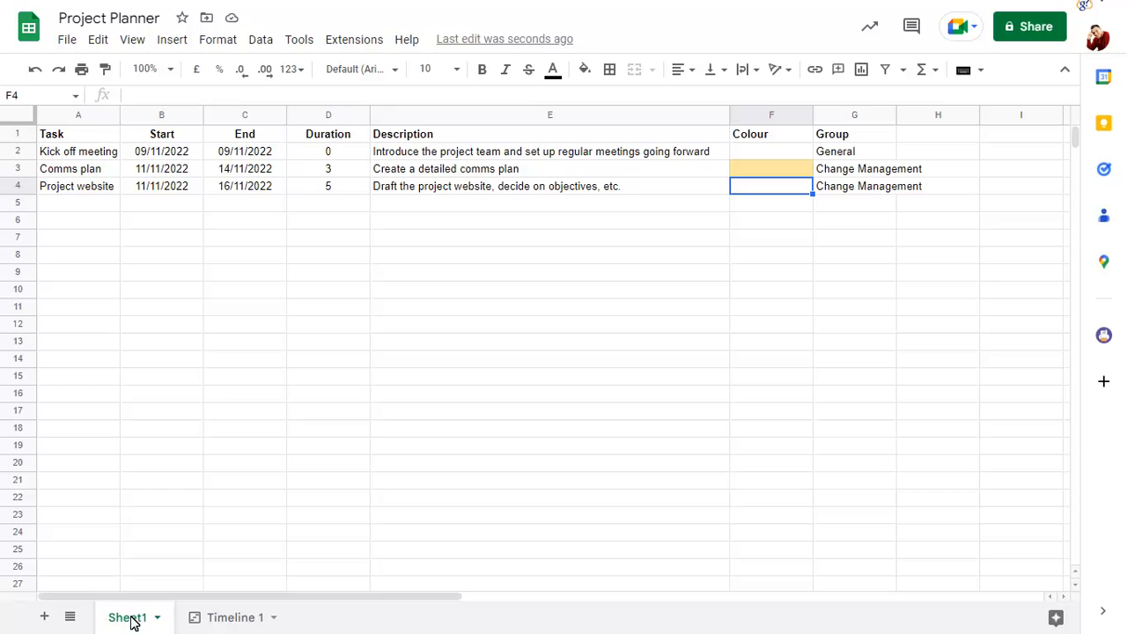
click(584, 69)
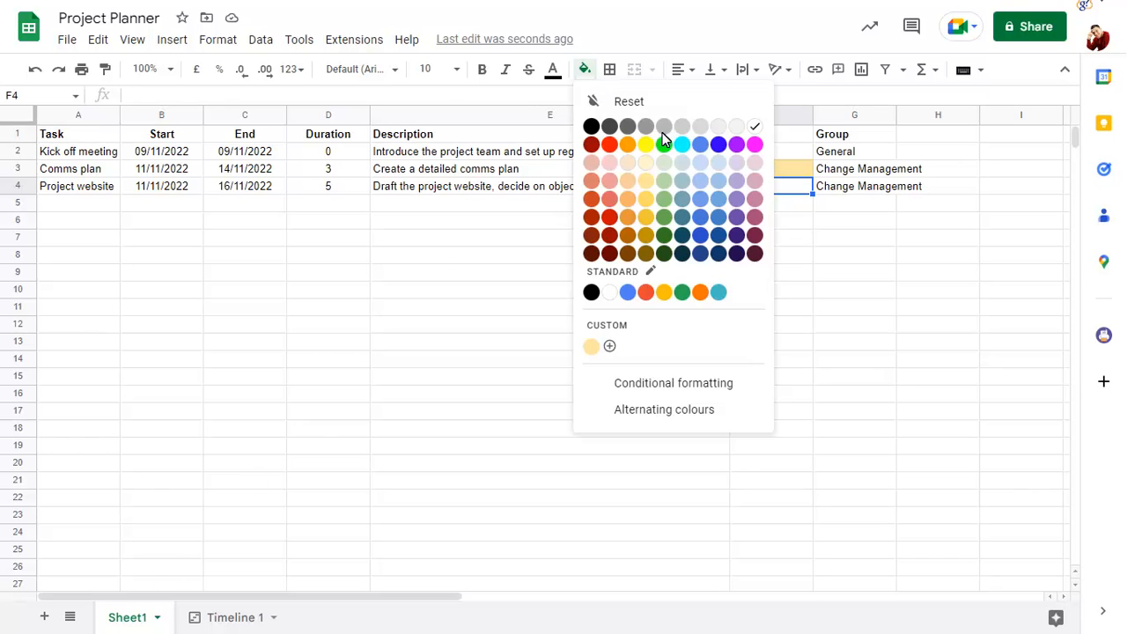
click(234, 617)
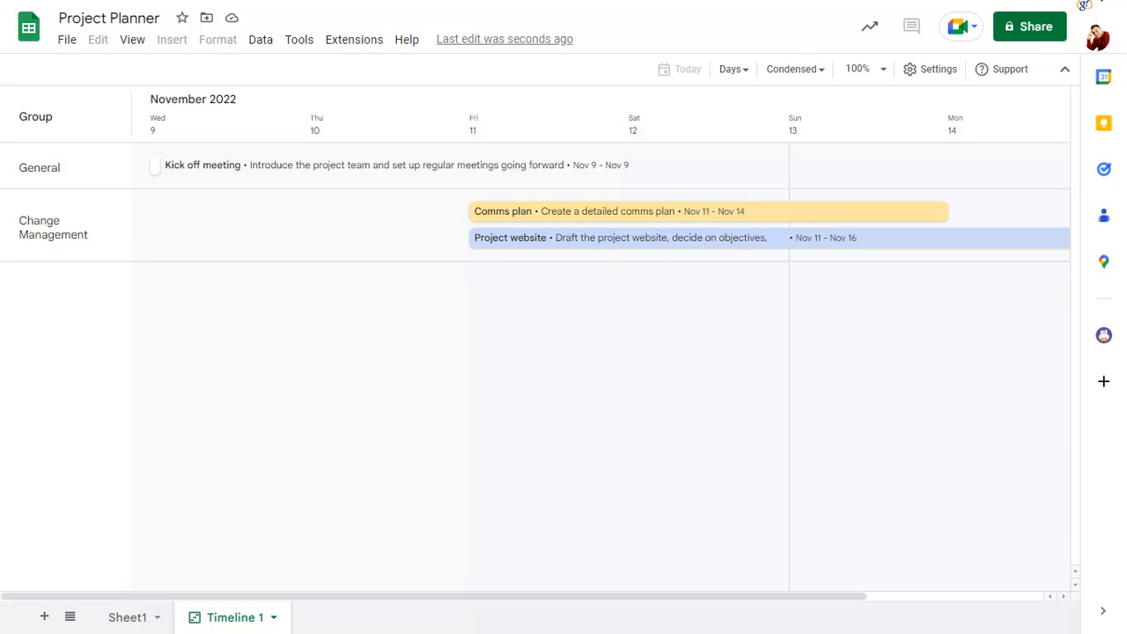